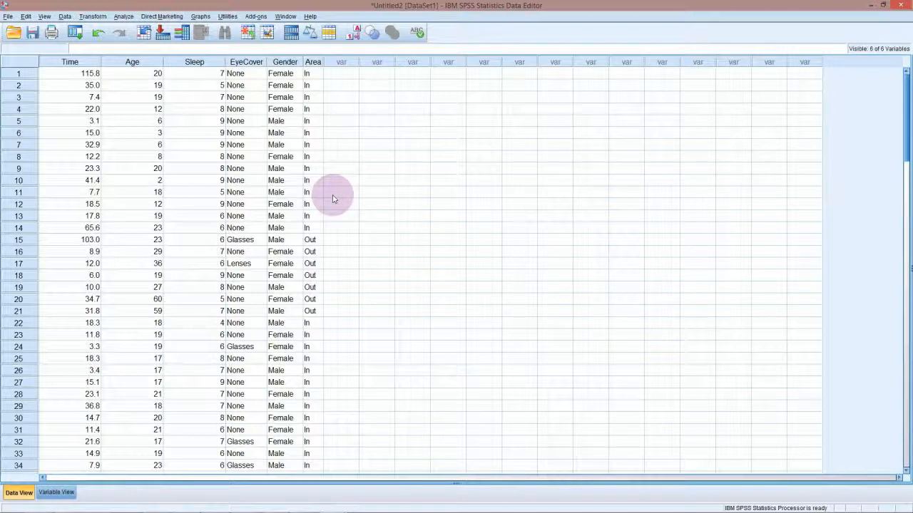
mouse_move(334, 197)
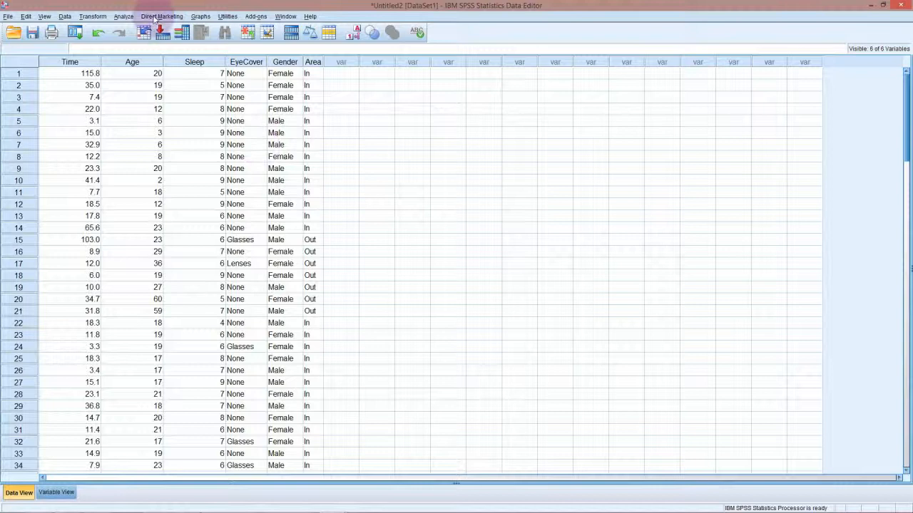
- Bring up the Analyze menu's Descriptive Statistics analyses for the open dataset
left_click(123, 15)
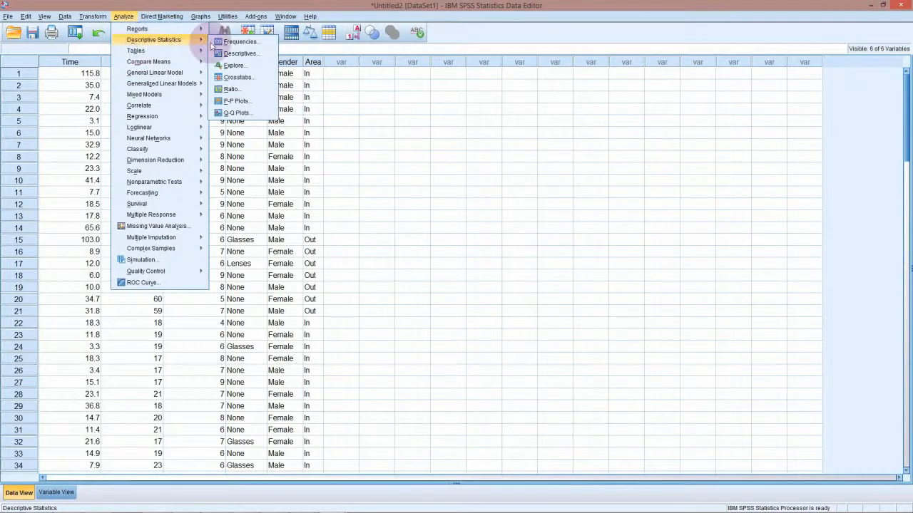
mouse_move(237, 77)
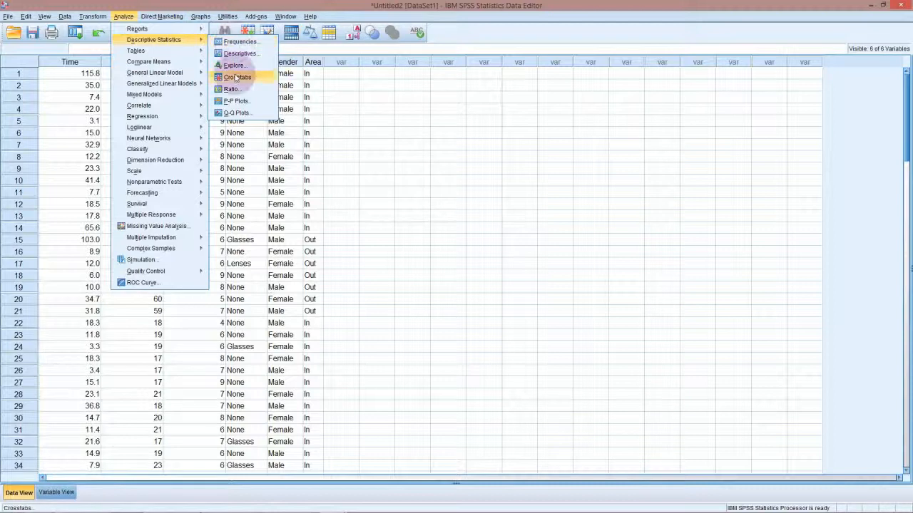
mouse_move(236, 77)
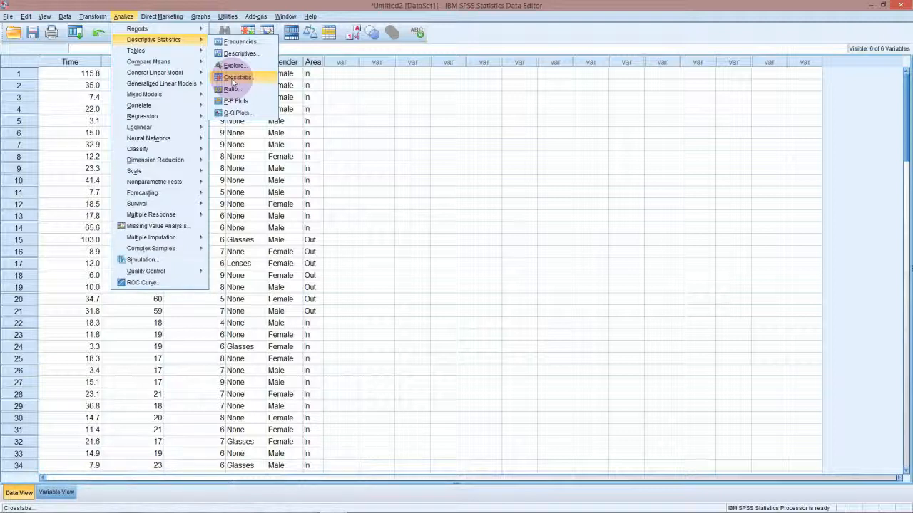
- Reset Crosstabs and run it with Gender in Row(s) and Area in Column(s)
left_click(236, 77)
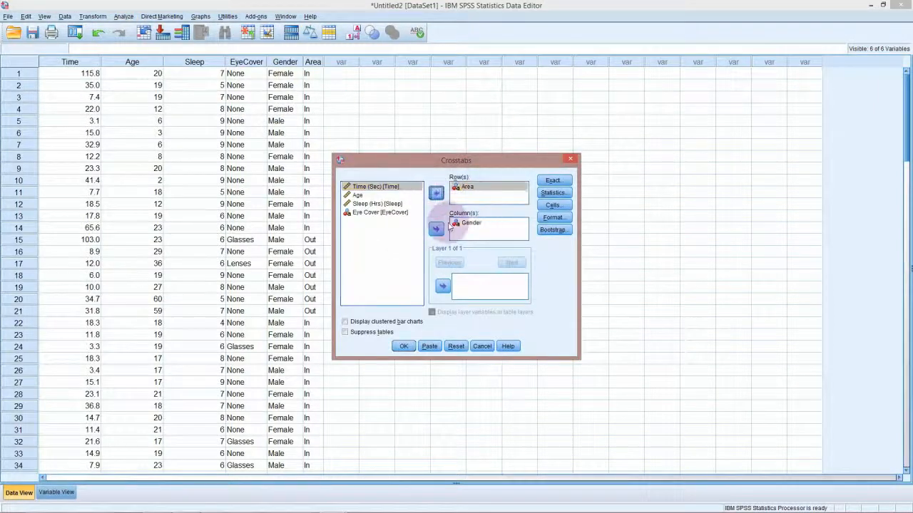
left_click(455, 347)
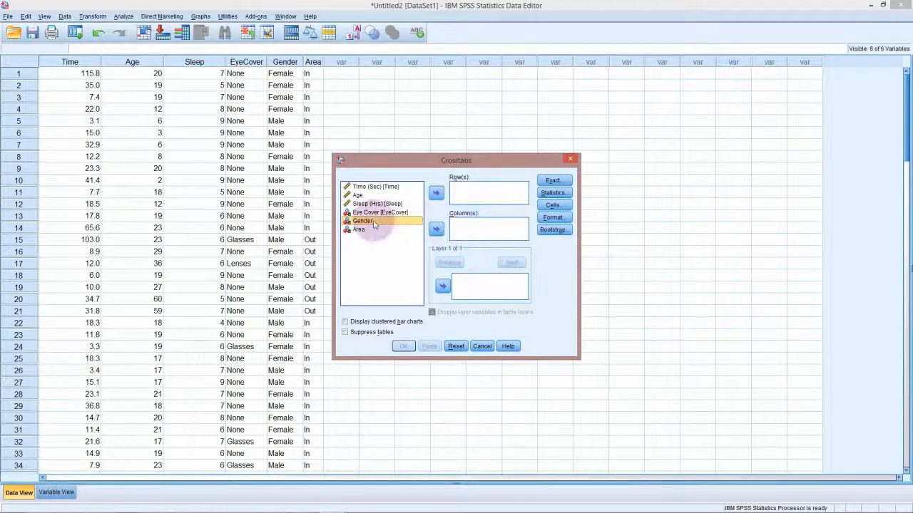
left_click(437, 194)
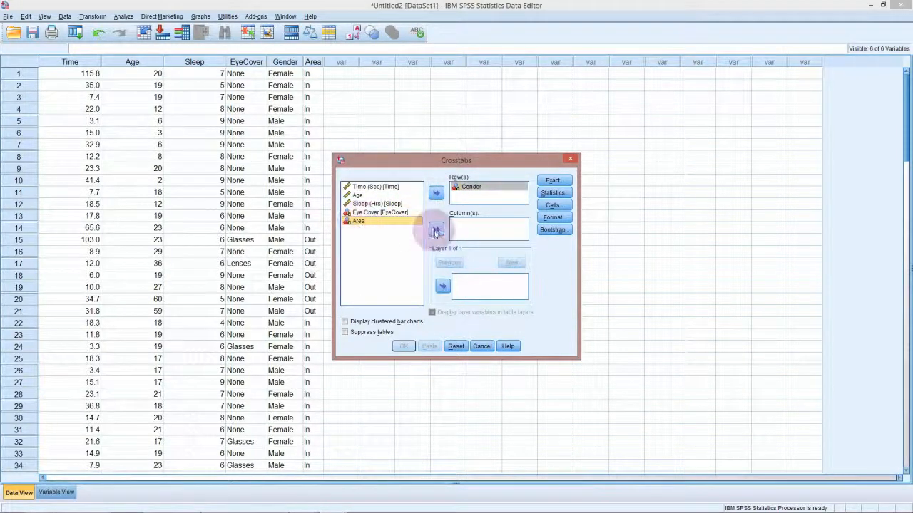
left_click(436, 228)
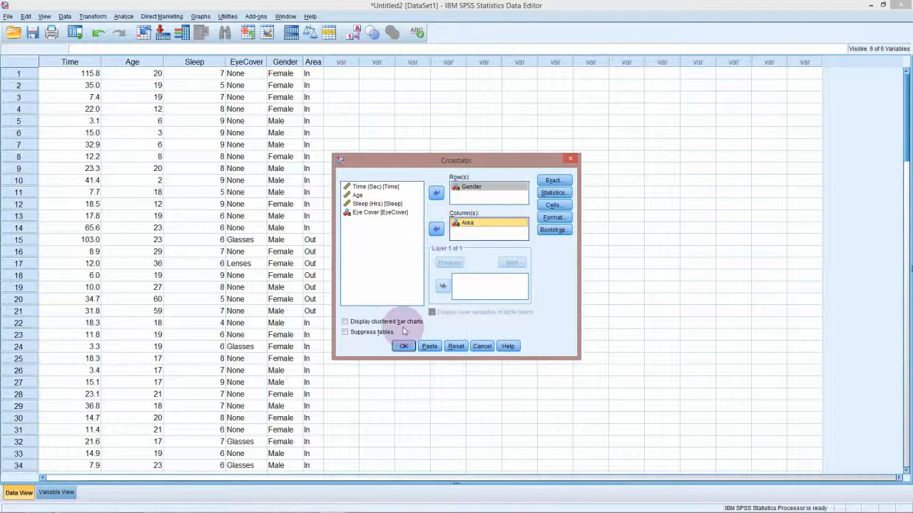
left_click(402, 347)
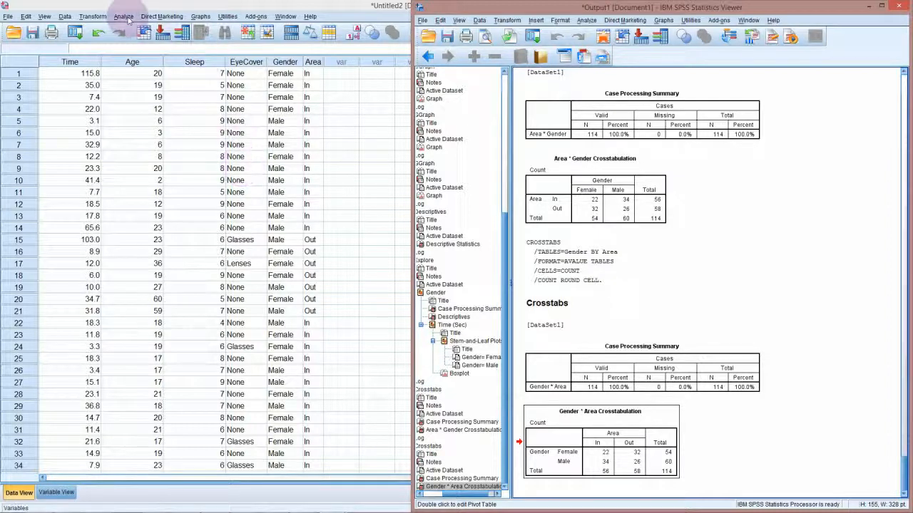
- Return to the Analyze menu after reviewing the Gender * Area counts
left_click(122, 16)
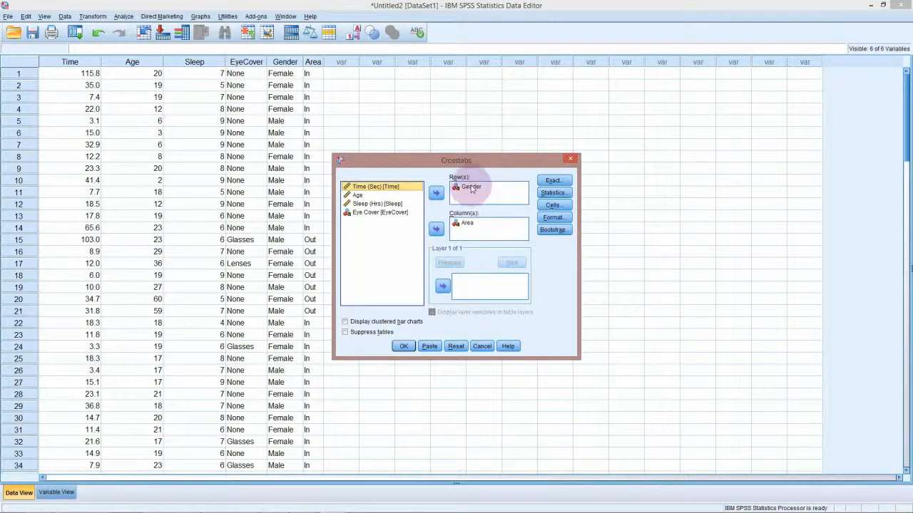
- Swap Gender for Eye Cover in Row(s), keep Area in Column(s), and run the crosstab
left_click(436, 193)
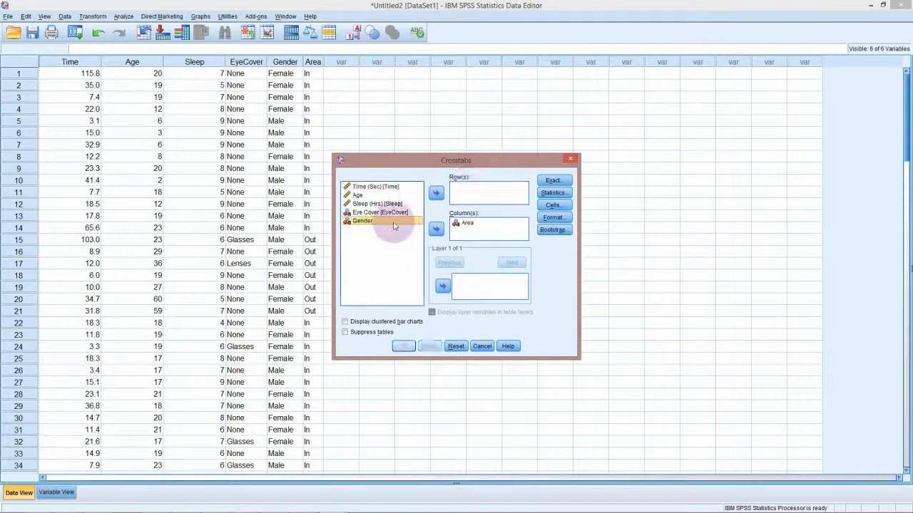
left_click(379, 212)
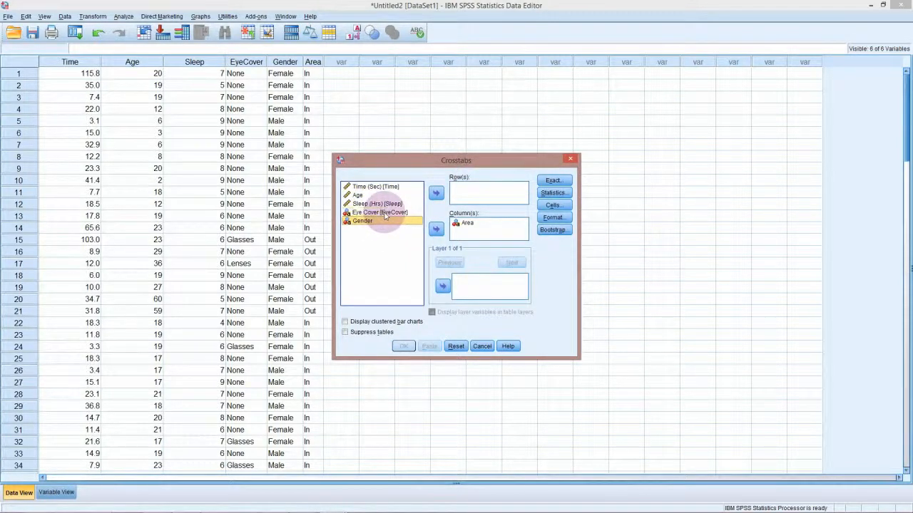
left_click(380, 213)
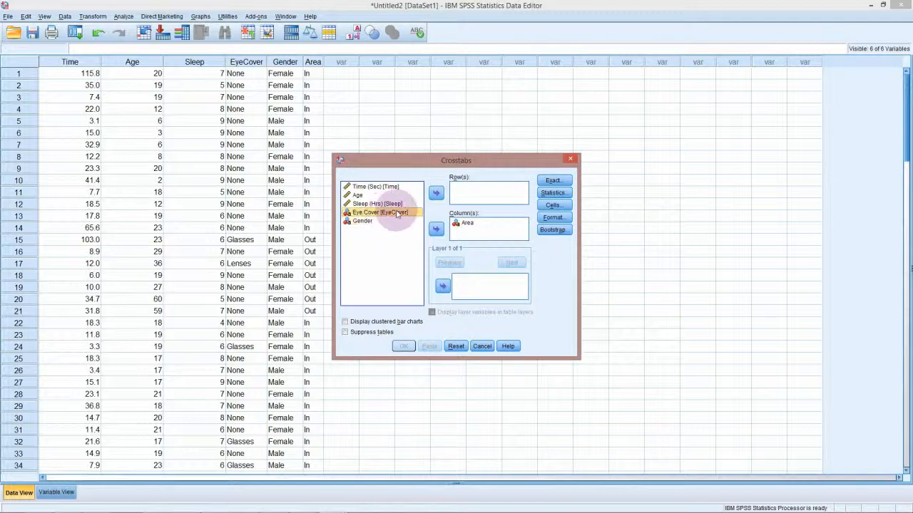
left_click(436, 192)
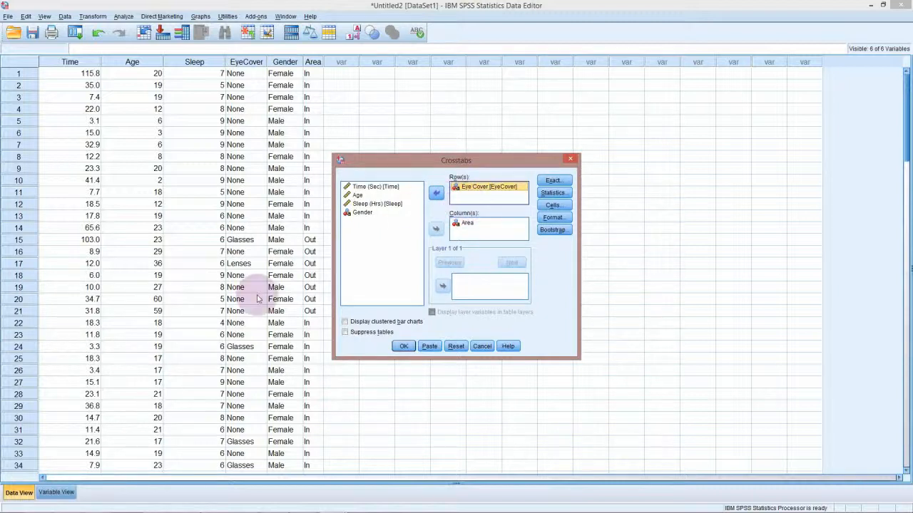
left_click(402, 346)
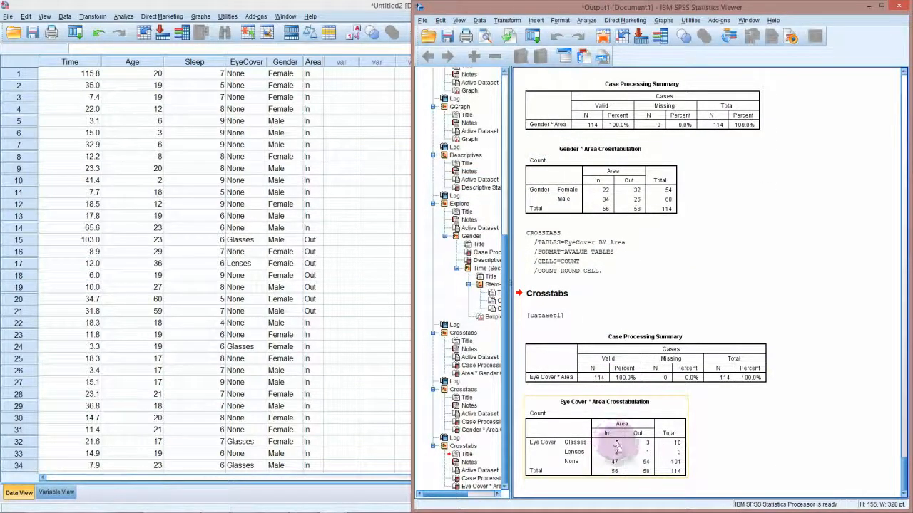
mouse_move(617, 453)
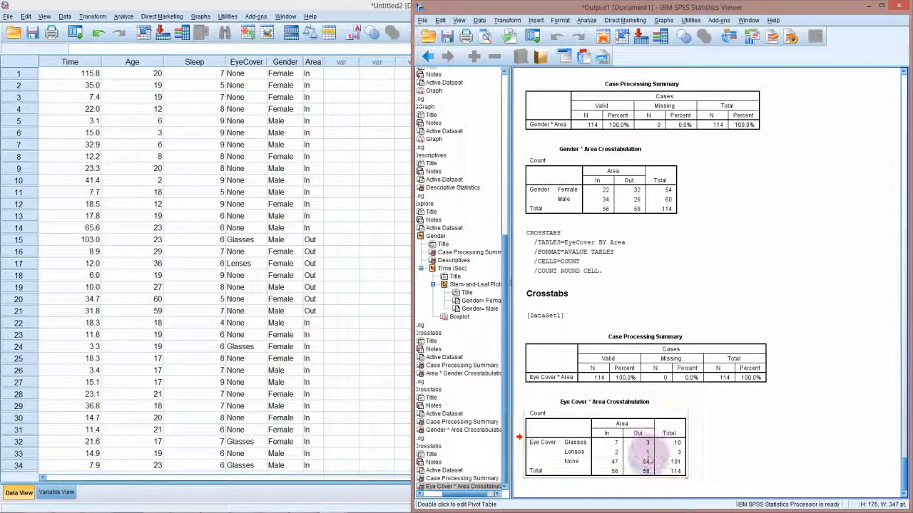
mouse_move(645, 463)
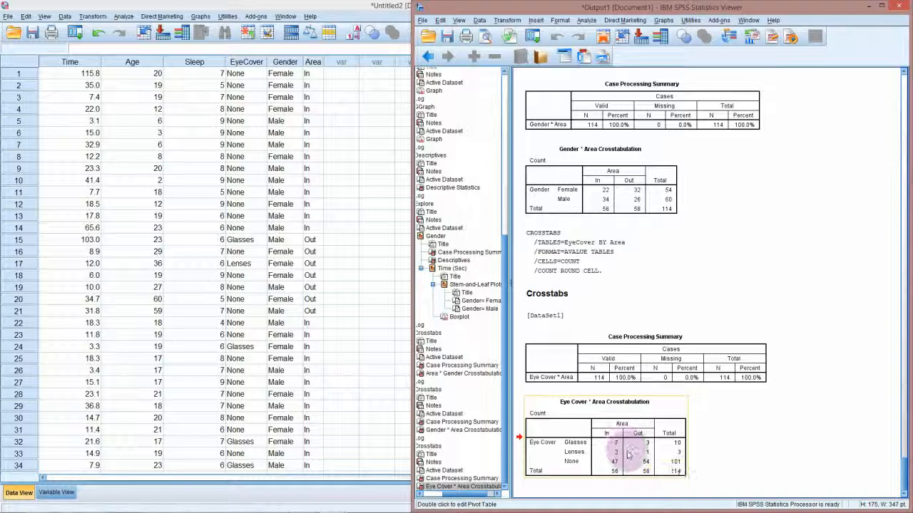
mouse_move(616, 453)
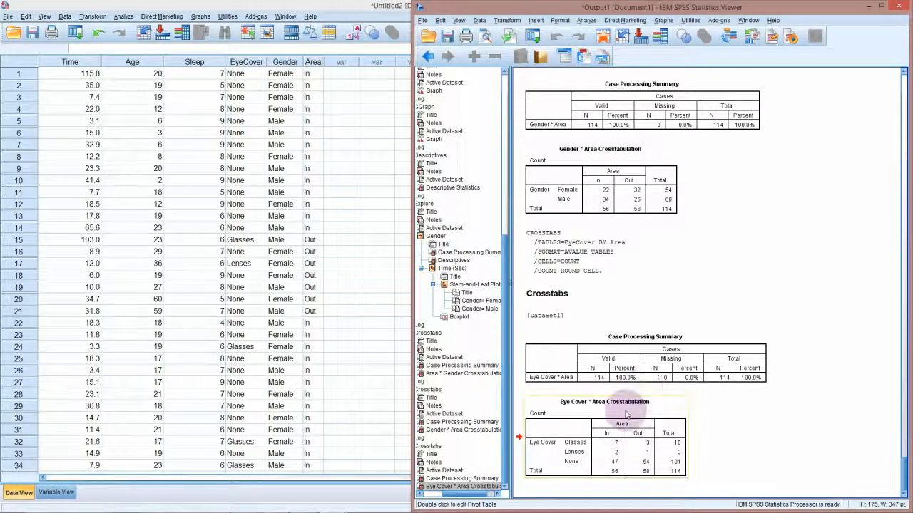
mouse_move(628, 425)
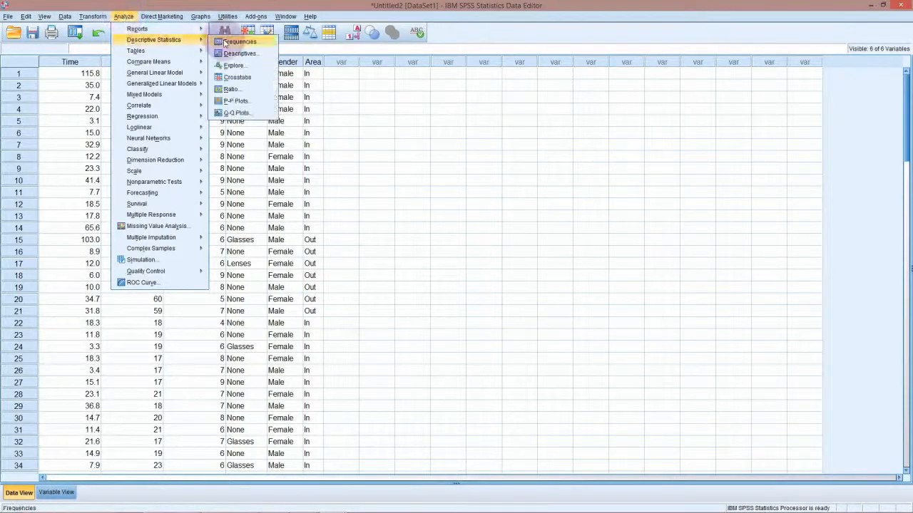
mouse_move(239, 55)
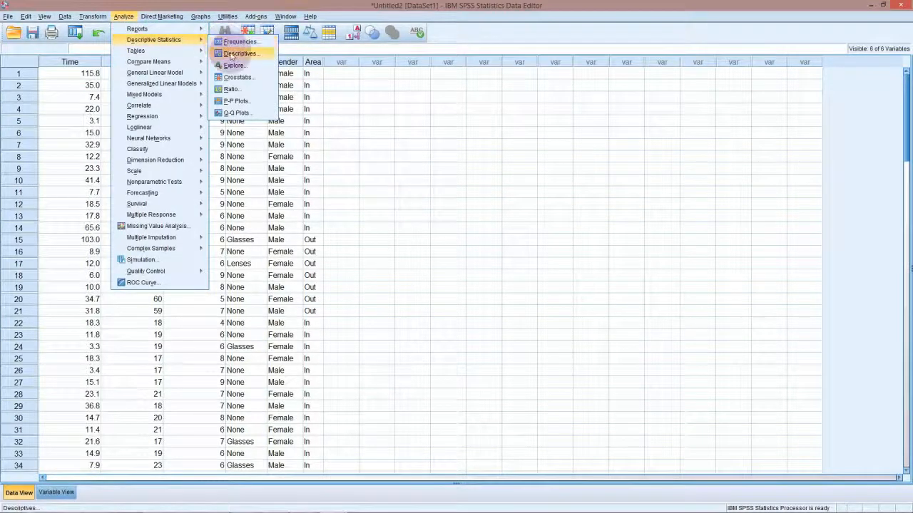
- Run Descriptives with Time, Age and Sleep as the variables
left_click(239, 53)
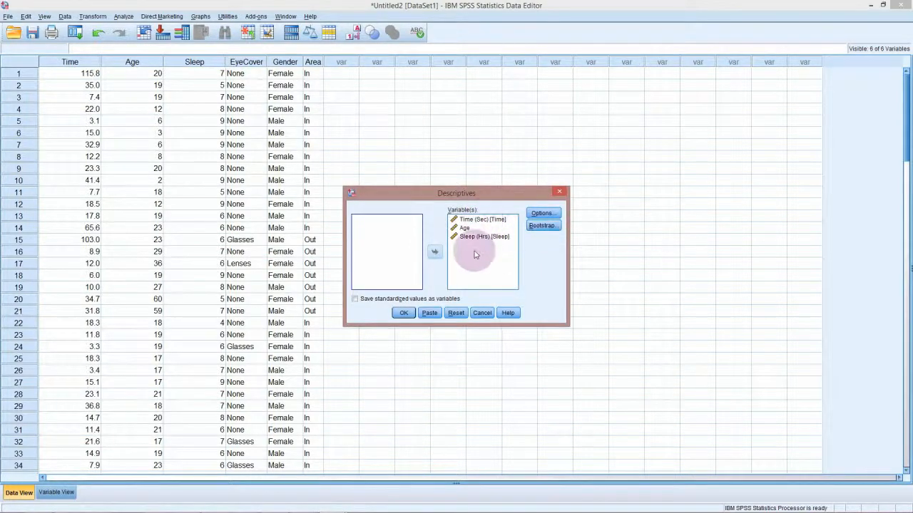
left_click(403, 312)
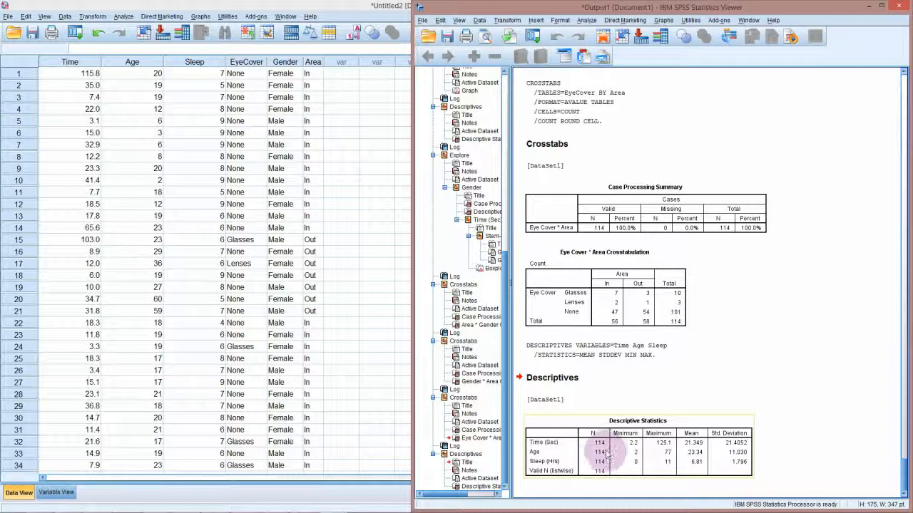
mouse_move(606, 453)
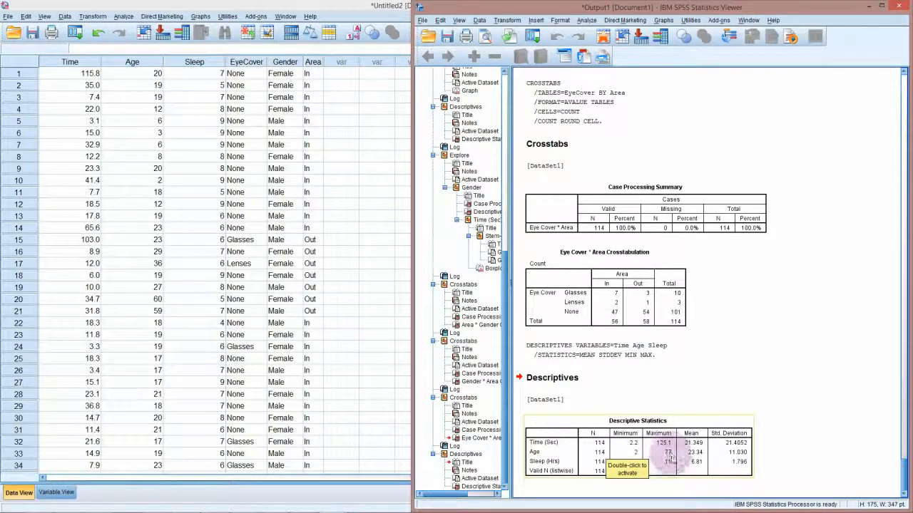
mouse_move(670, 460)
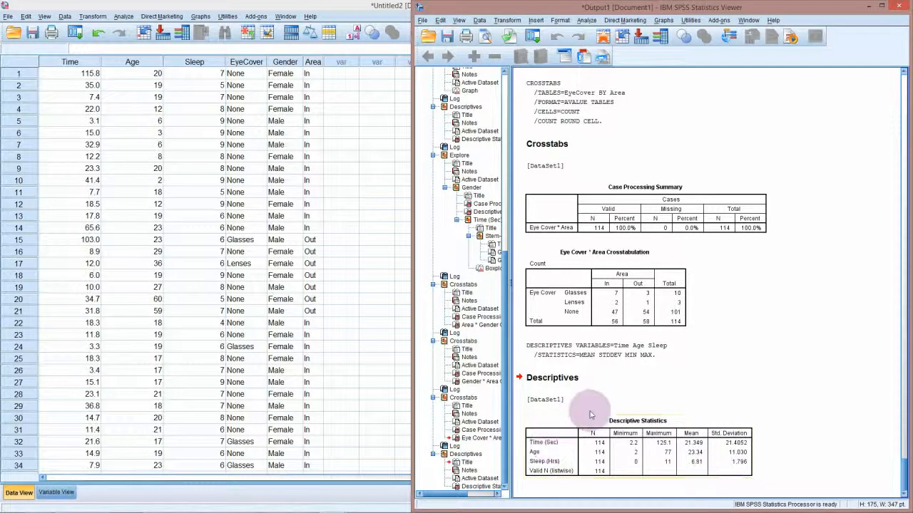
- Bring up the Analyze menu from the Data Editor after reviewing Descriptives
left_click(124, 16)
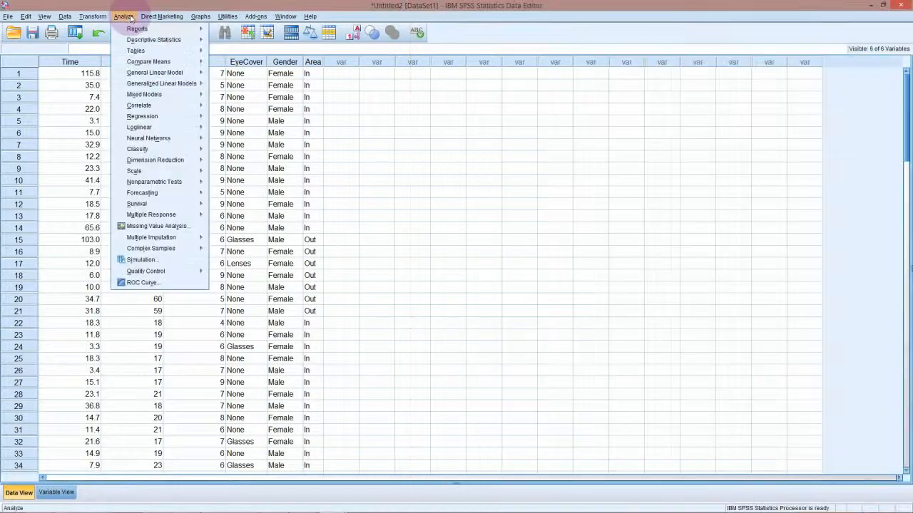
- Run Explore on Time with Area replacing Gender in the Factor List
left_click(154, 40)
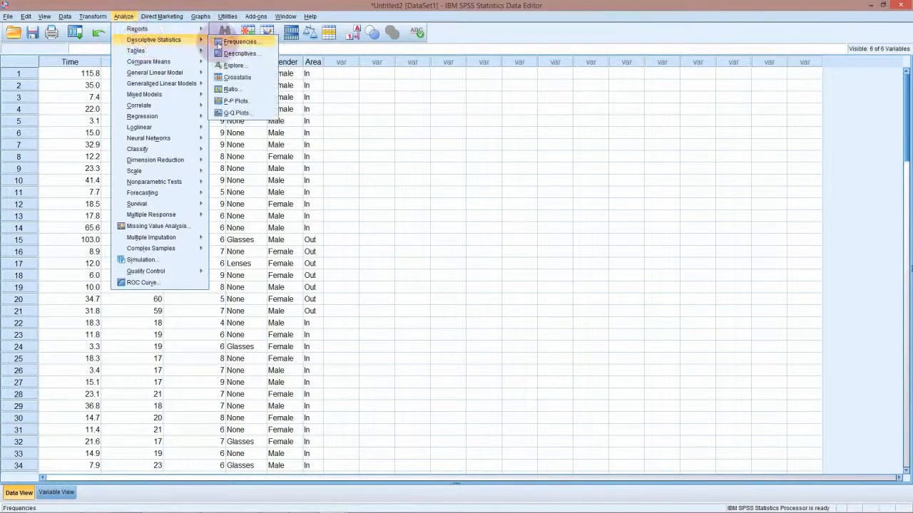
mouse_move(234, 66)
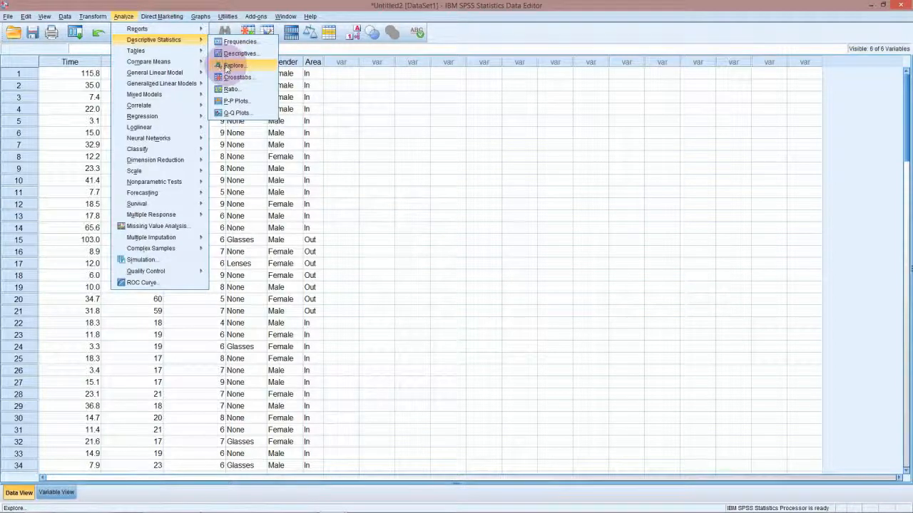
left_click(233, 65)
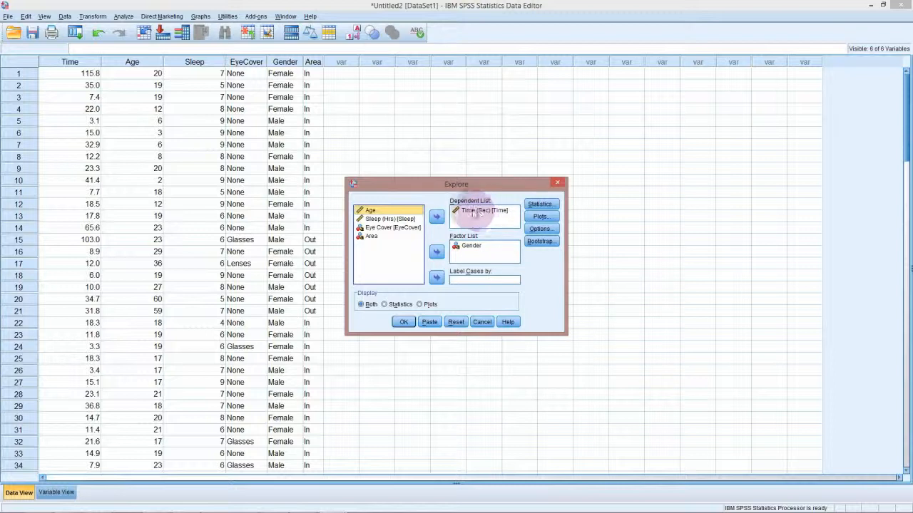
left_click(485, 210)
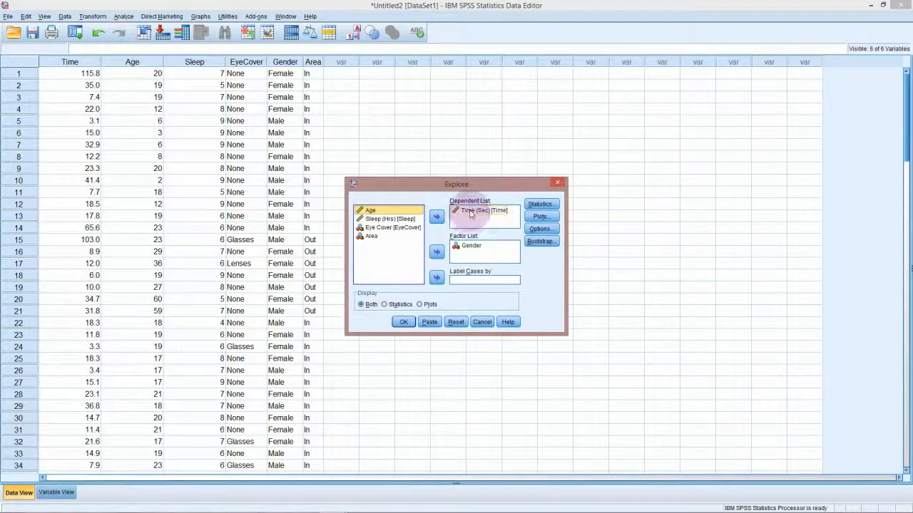
left_click(436, 252)
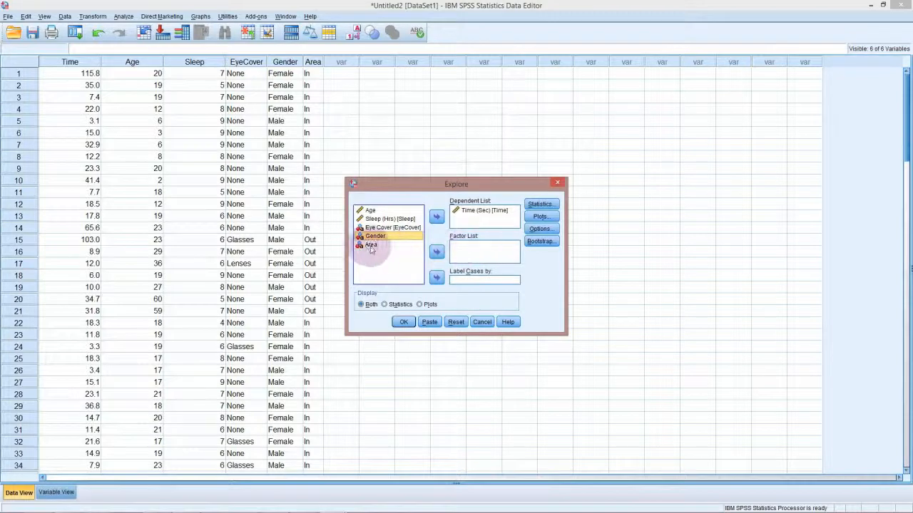
left_click(371, 245)
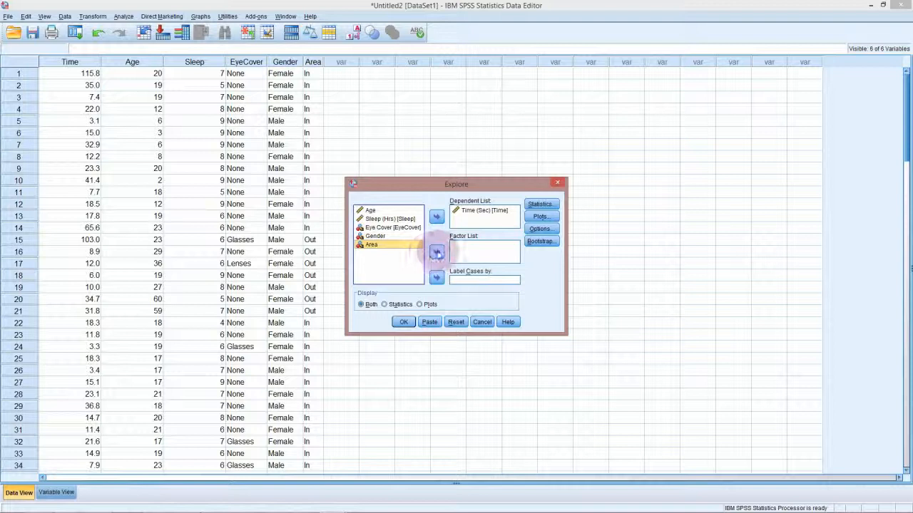
left_click(436, 254)
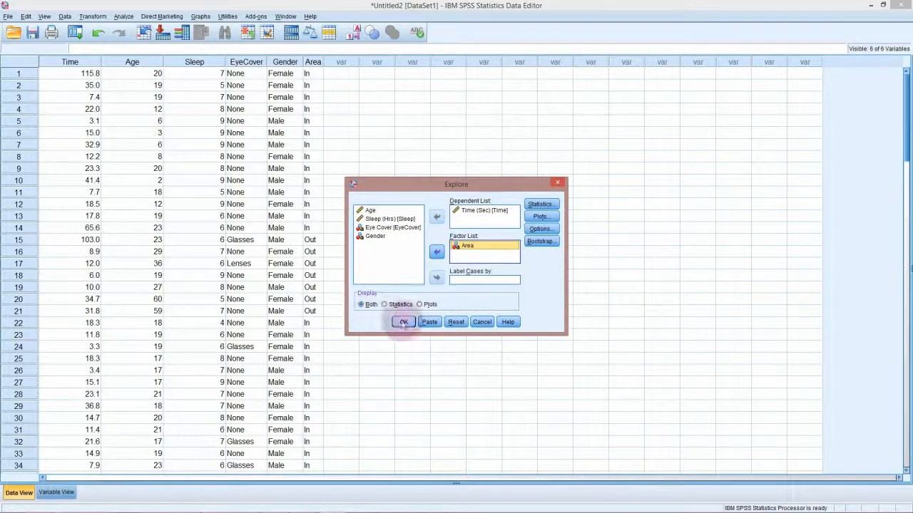
left_click(402, 323)
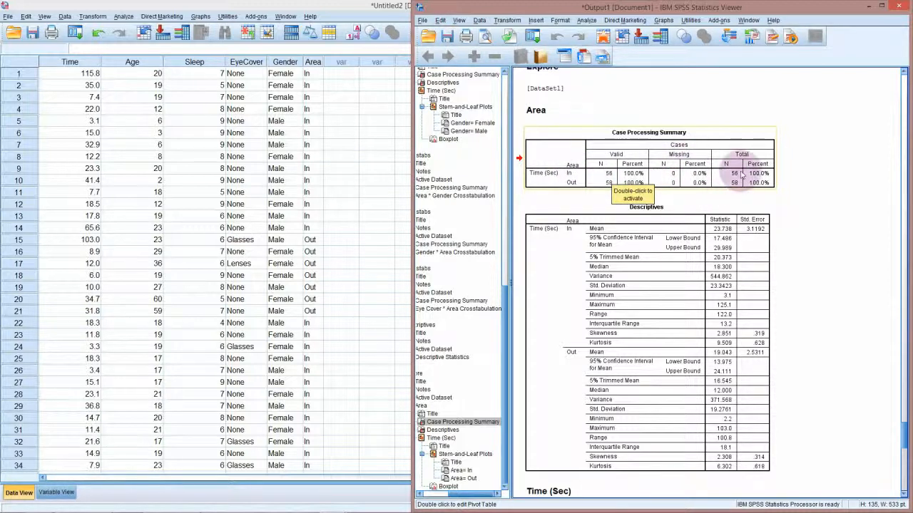
mouse_move(730, 184)
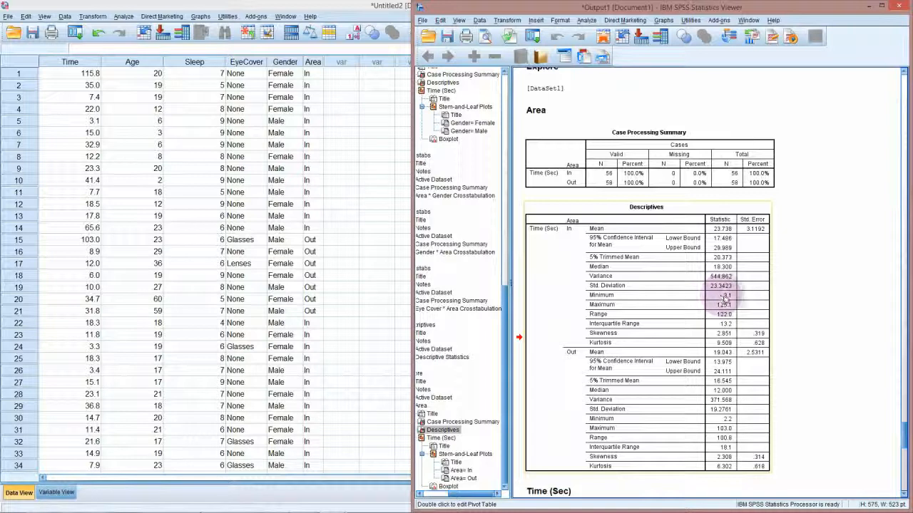
mouse_move(725, 300)
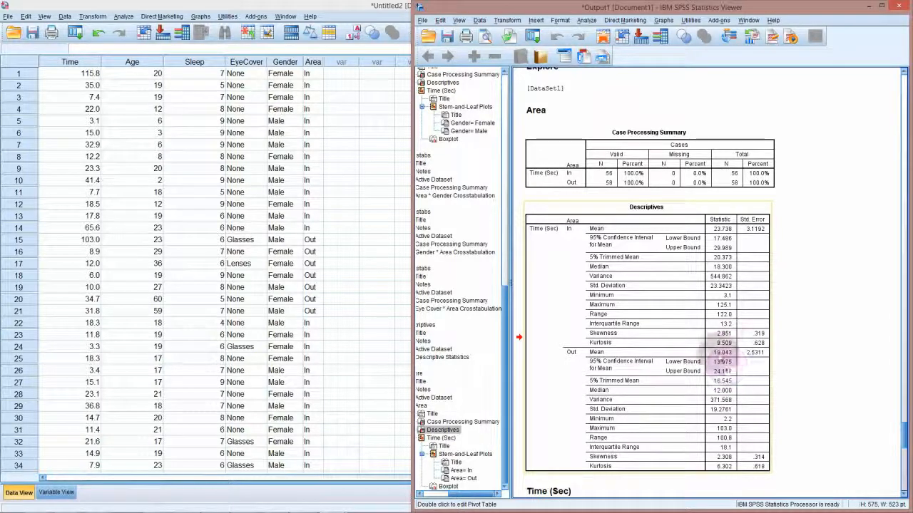
mouse_move(724, 350)
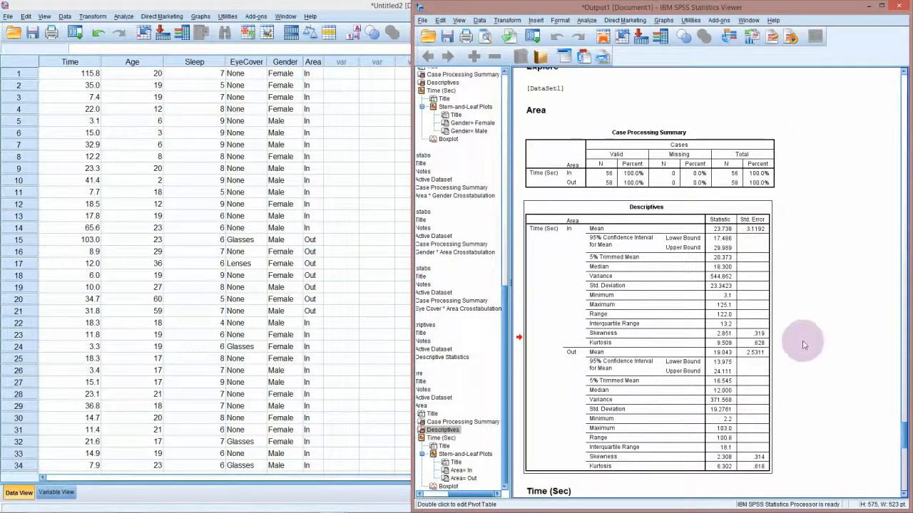
scroll("down", 3)
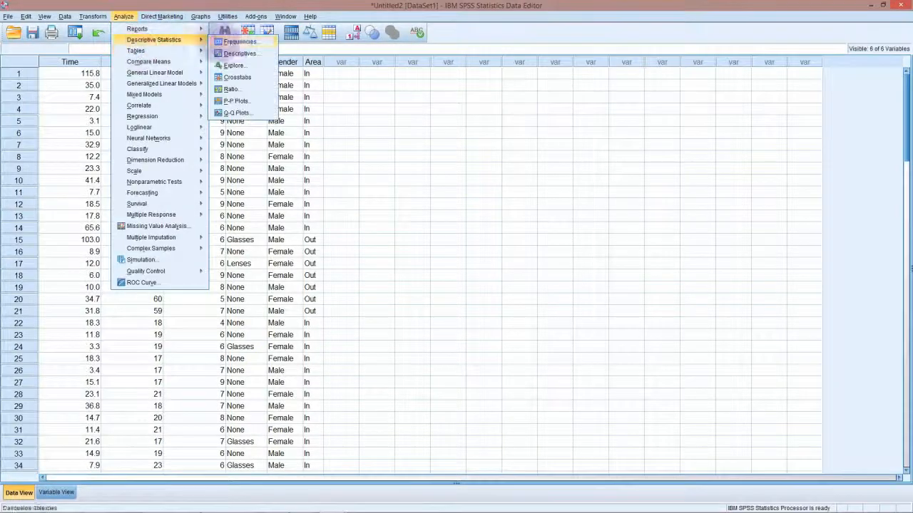
mouse_move(240, 53)
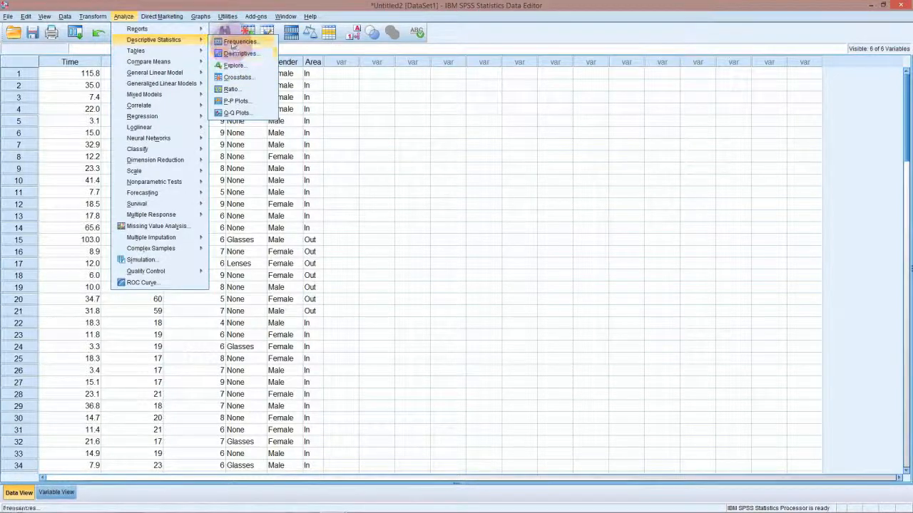
- Run Frequencies with Eye Cover, Gender and Area as the variables
left_click(241, 41)
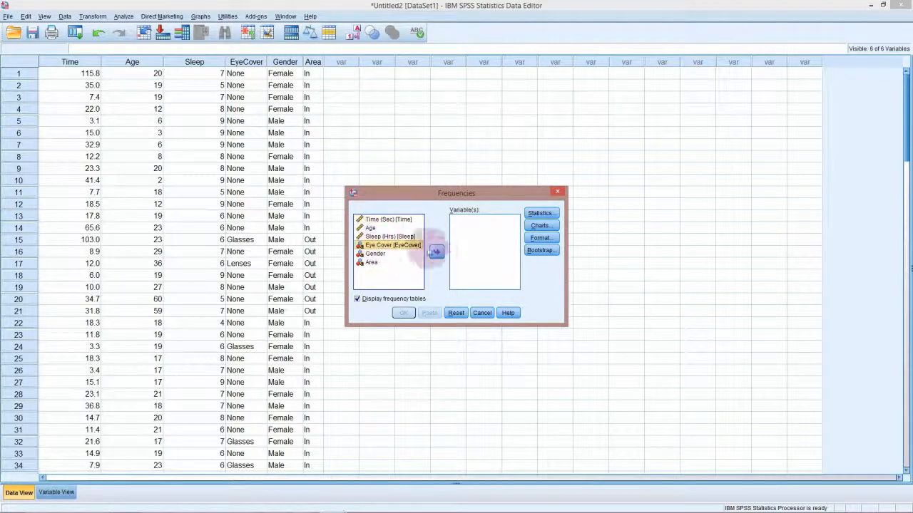
left_click(436, 251)
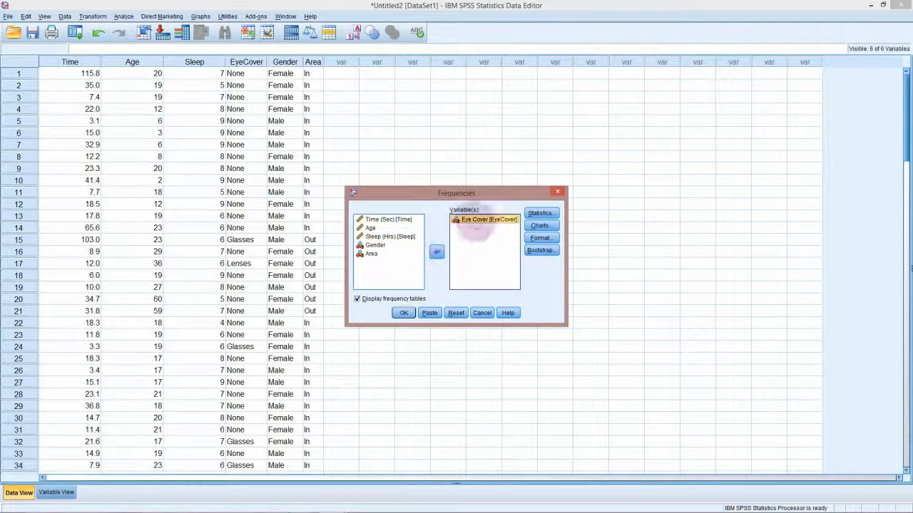
left_click(436, 251)
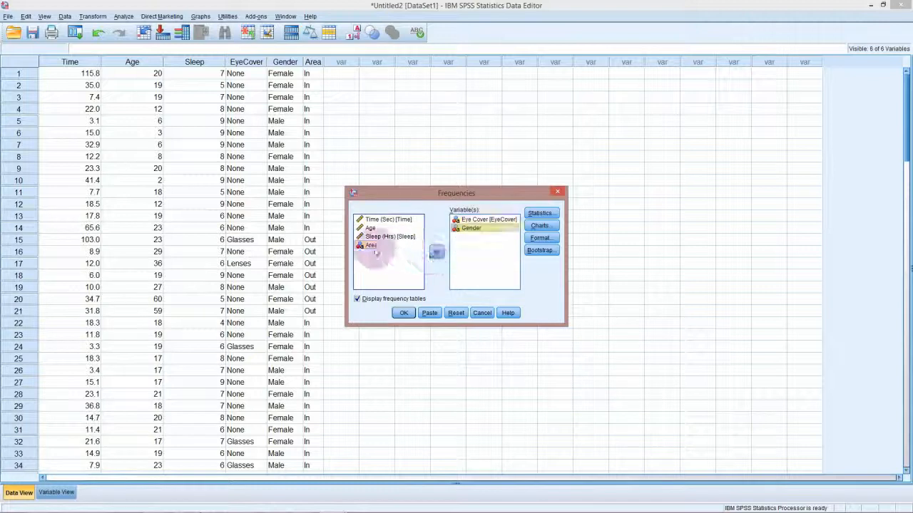
left_click(436, 251)
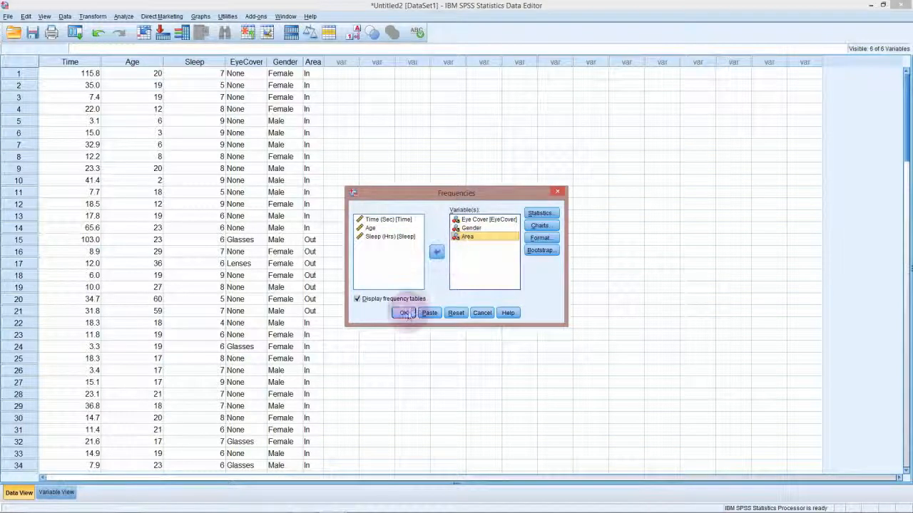
left_click(405, 313)
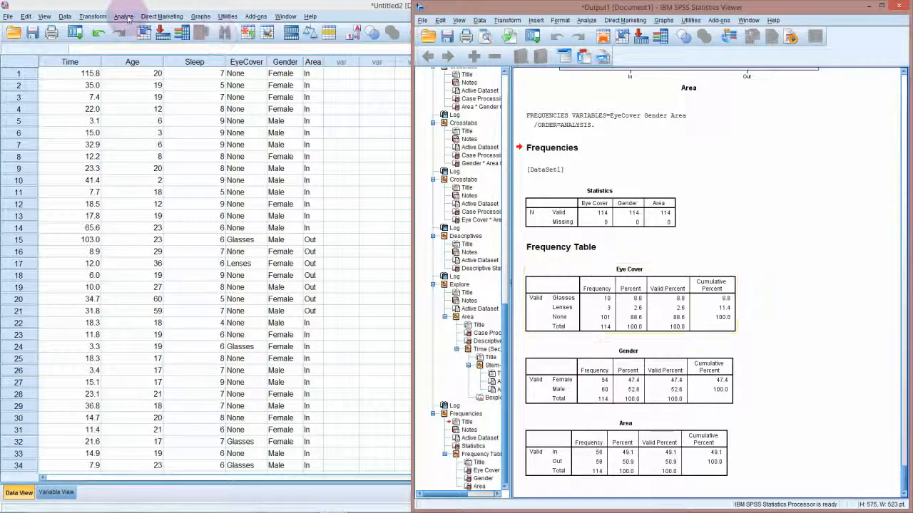
- Bring up Analyze > Descriptive Statistics again from the Data Editor
left_click(123, 16)
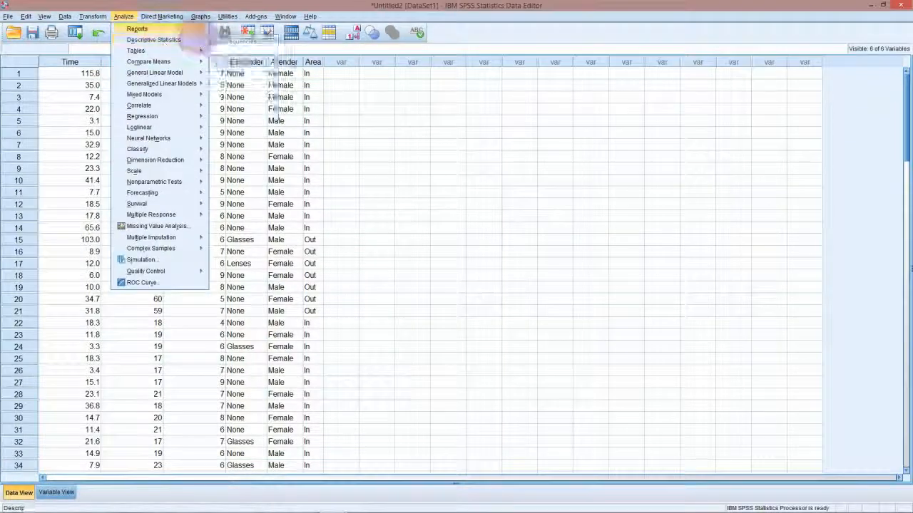
left_click(154, 40)
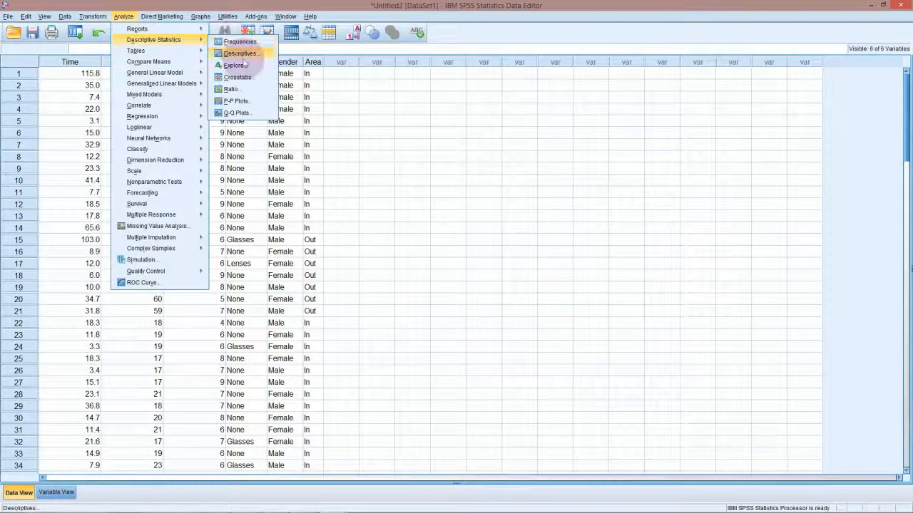